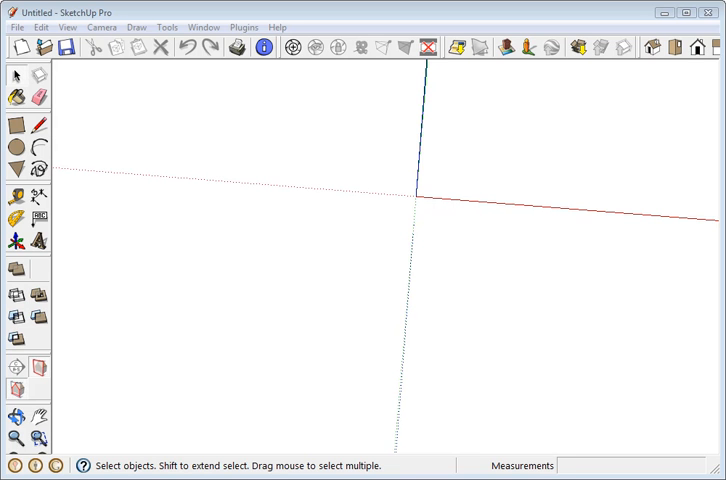
mouse_move(276, 92)
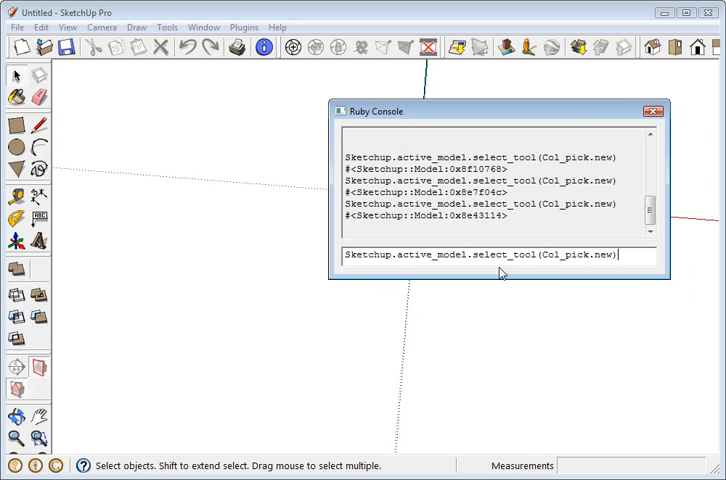
mouse_move(628, 258)
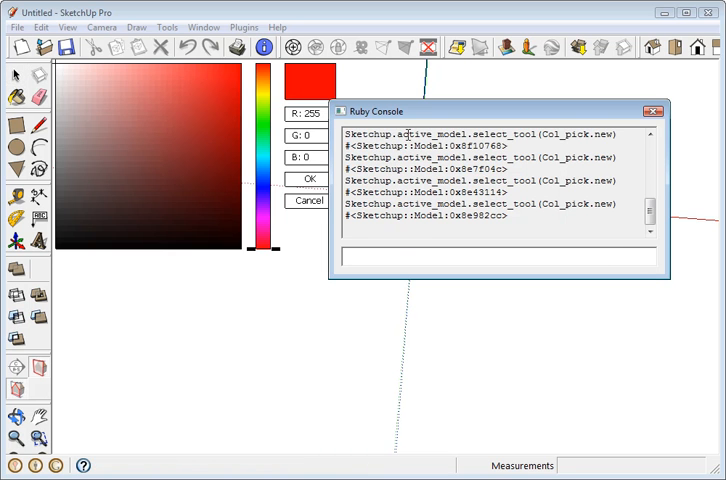
Close the Ruby Console and choose yellow R 245, G 234, B 19 in the viewport colour picker
click(650, 112)
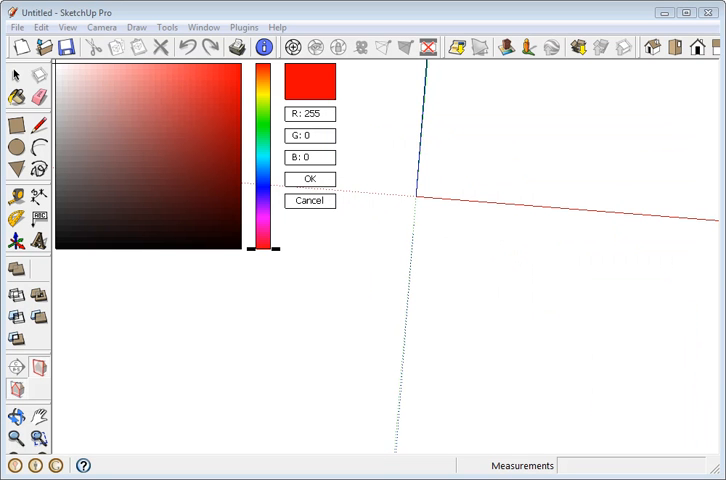
mouse_move(164, 178)
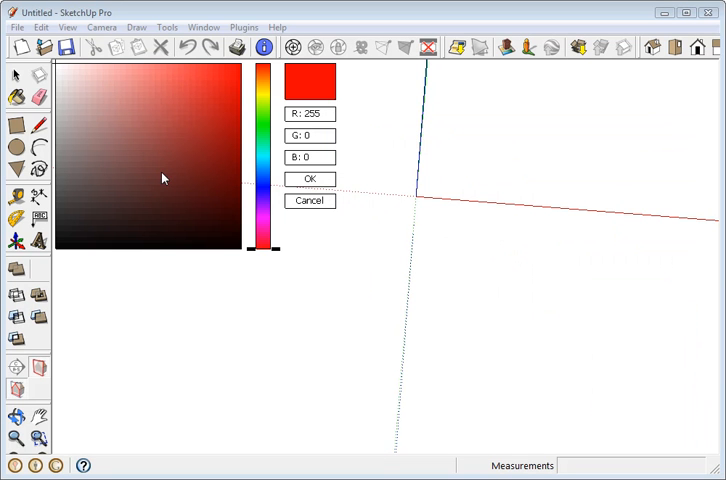
mouse_move(108, 132)
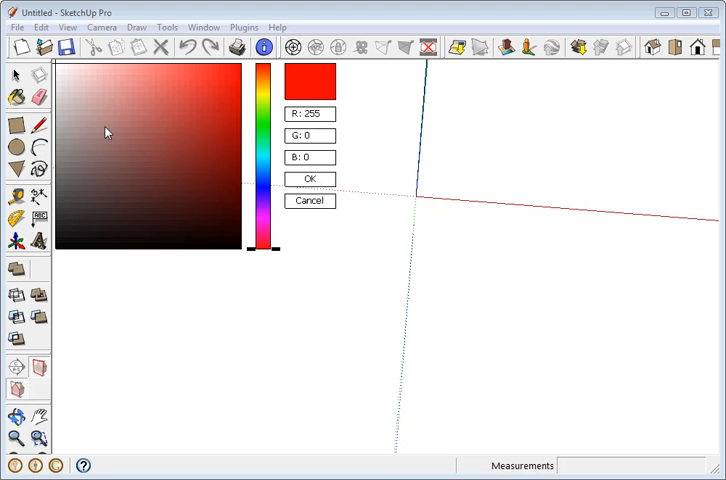
mouse_move(80, 128)
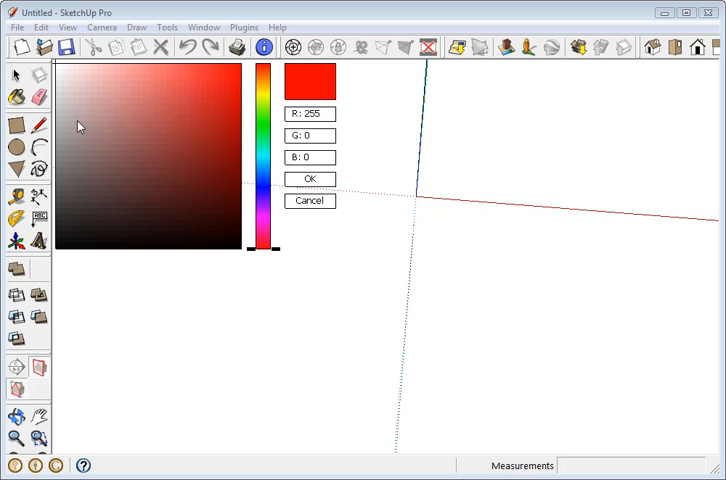
mouse_move(168, 104)
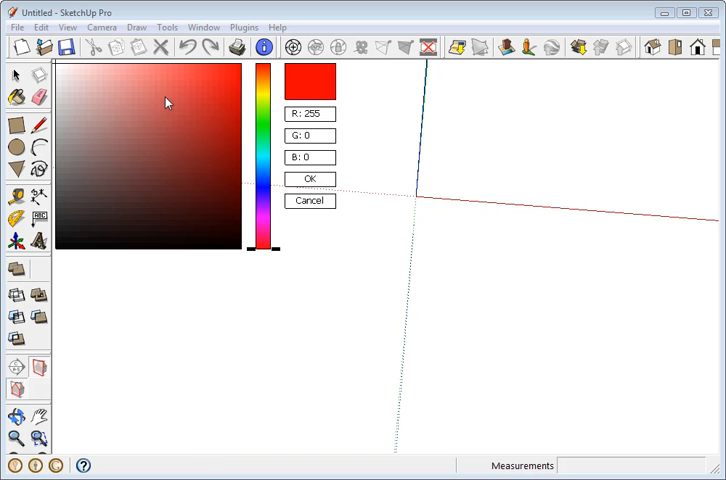
click(100, 92)
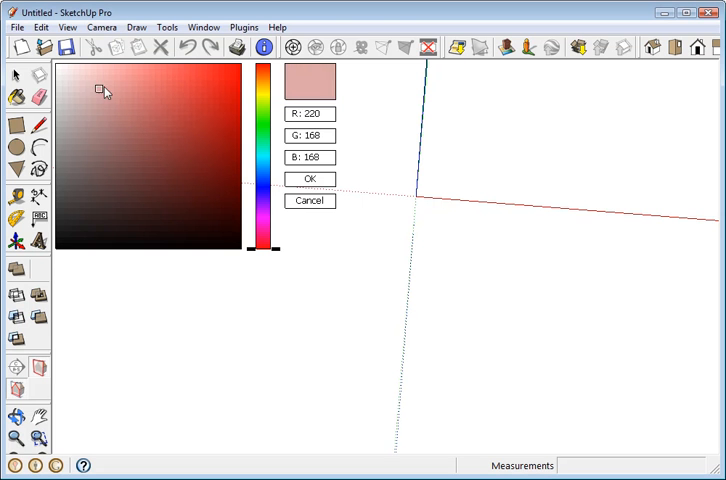
click(220, 78)
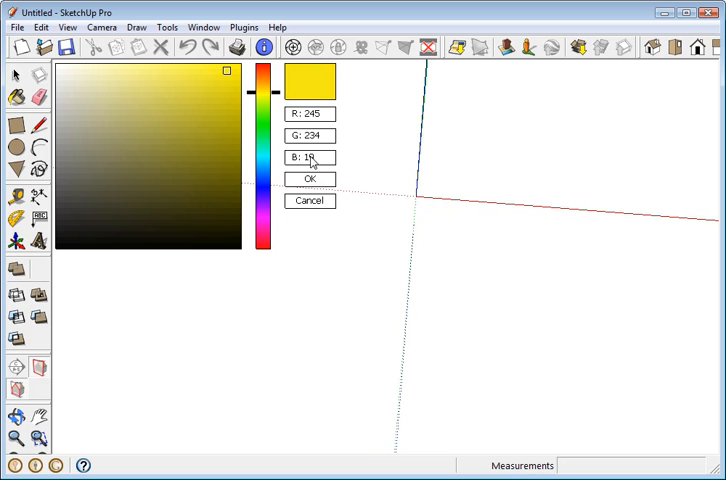
click(310, 178)
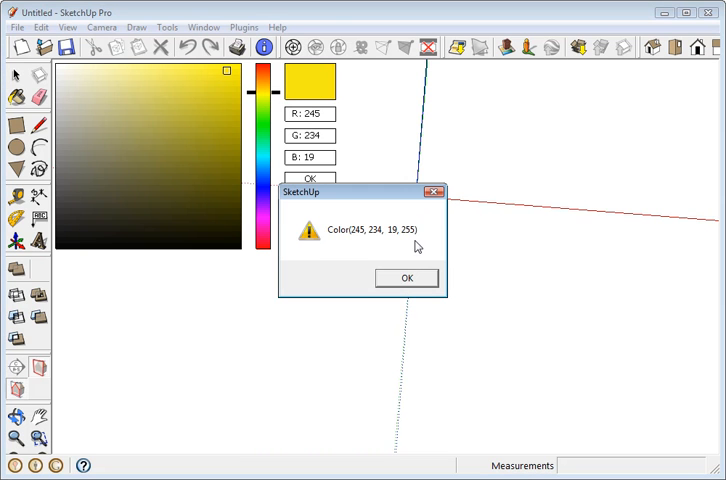
click(406, 276)
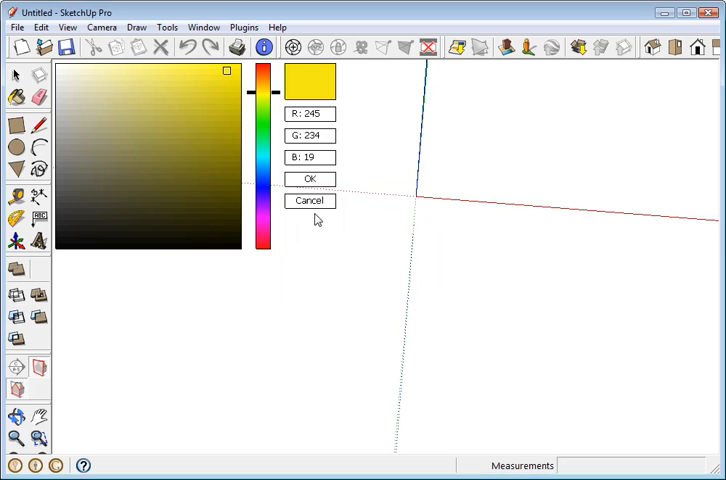
click(310, 180)
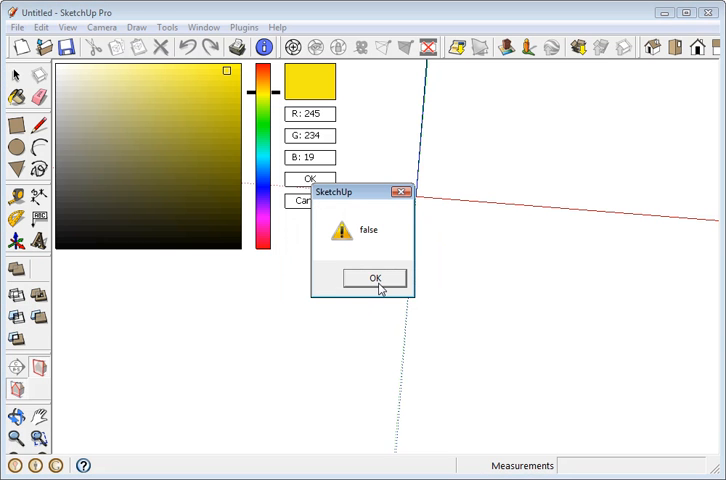
click(372, 276)
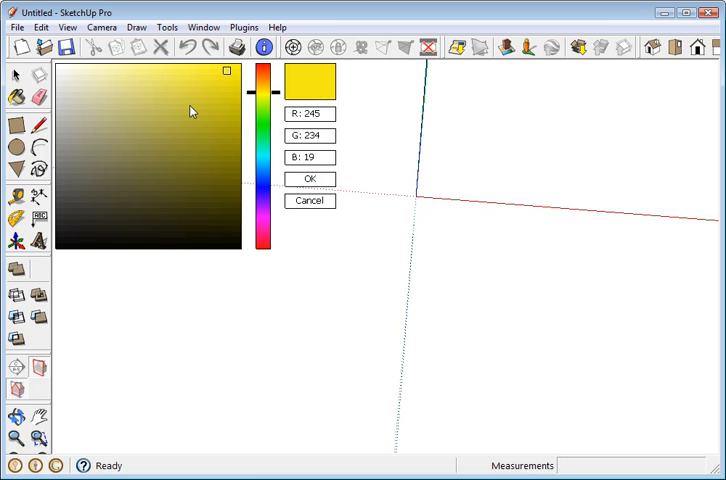
mouse_move(312, 84)
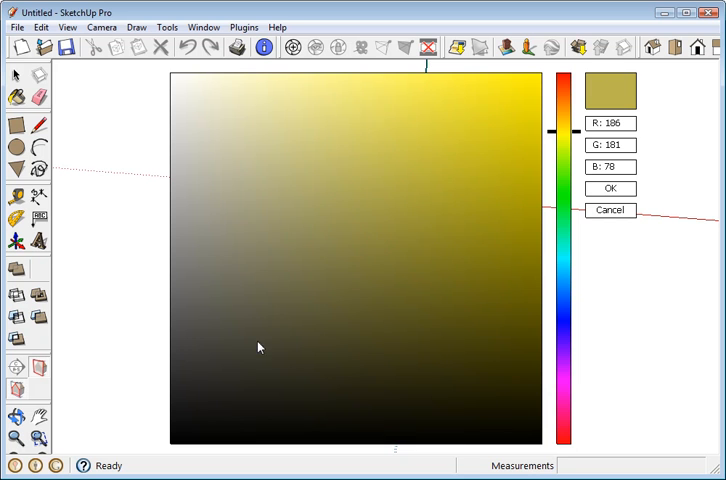
mouse_move(416, 204)
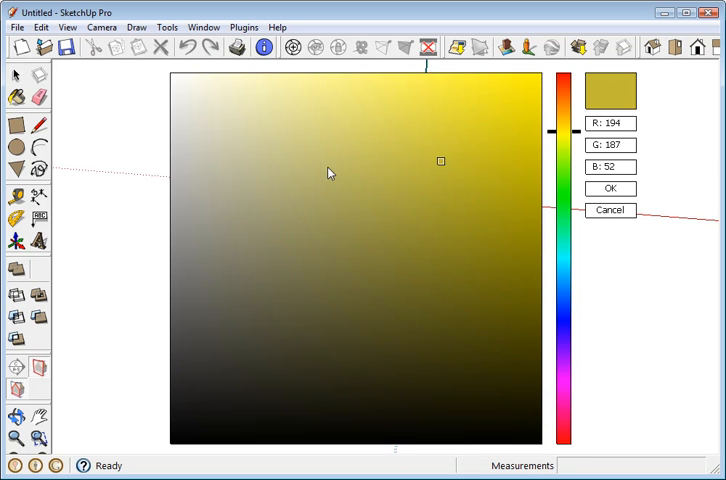
Pick an olive shade in the gradient, then a green hue giving R 31, G 153, B 44
right_click(330, 172)
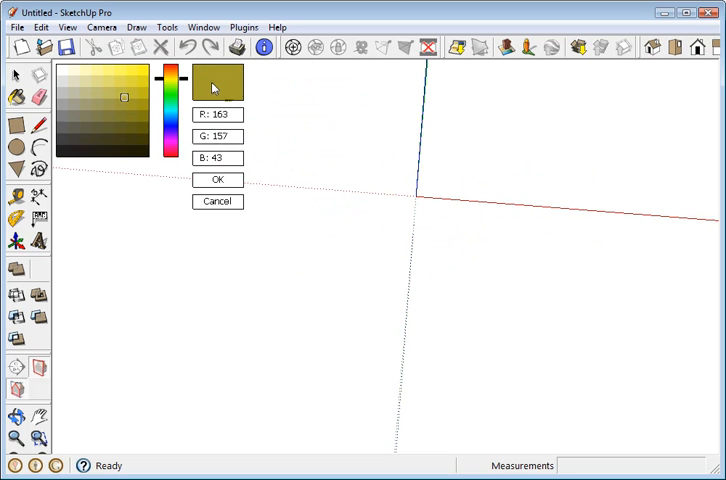
mouse_move(64, 76)
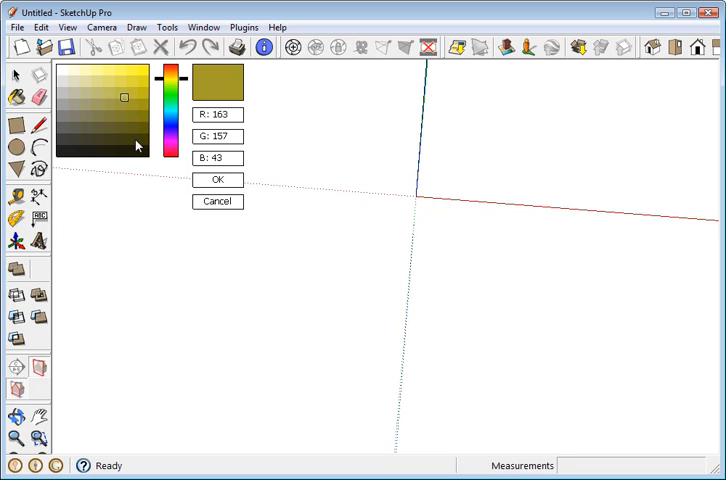
click(80, 126)
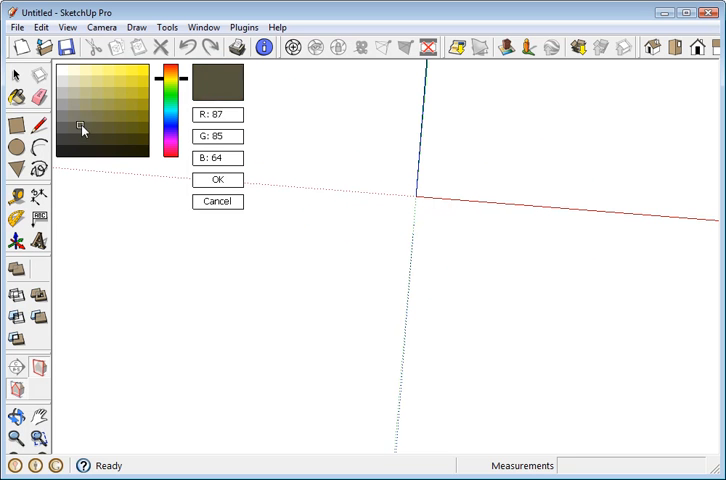
click(102, 92)
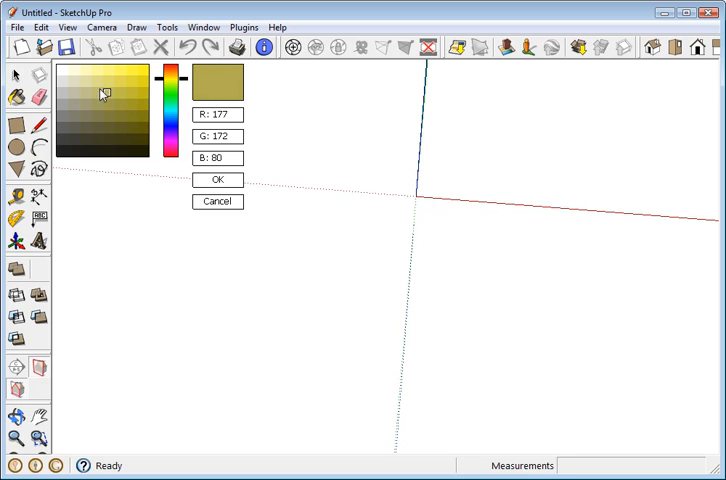
mouse_move(90, 96)
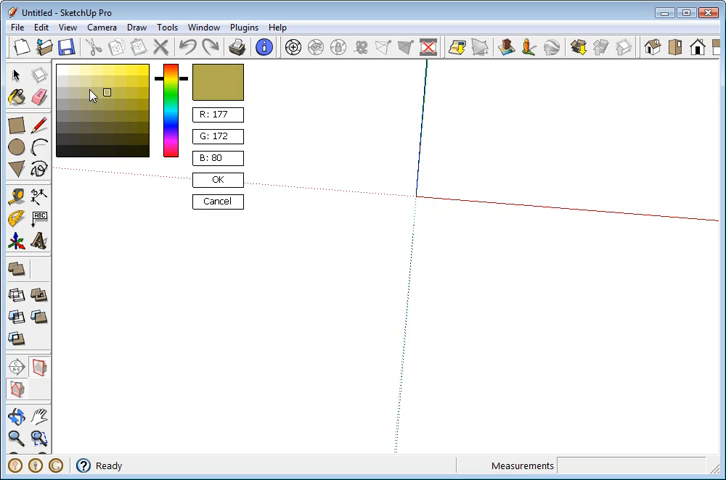
click(172, 82)
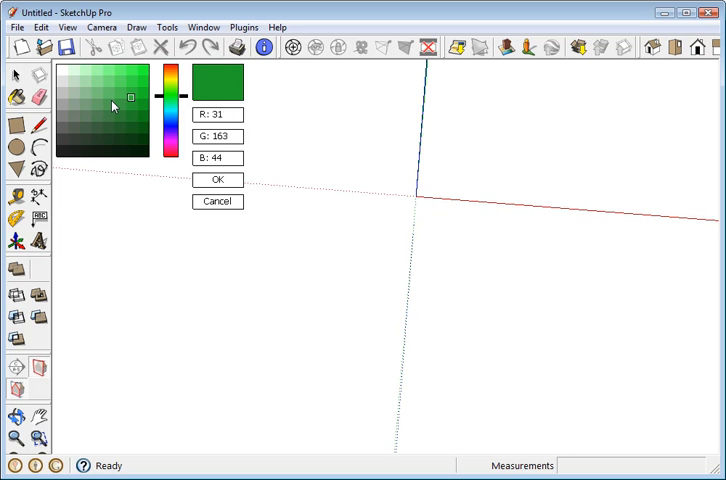
Adjust the Color Picker Settings so the picker sits smaller in the viewport corner
right_click(110, 100)
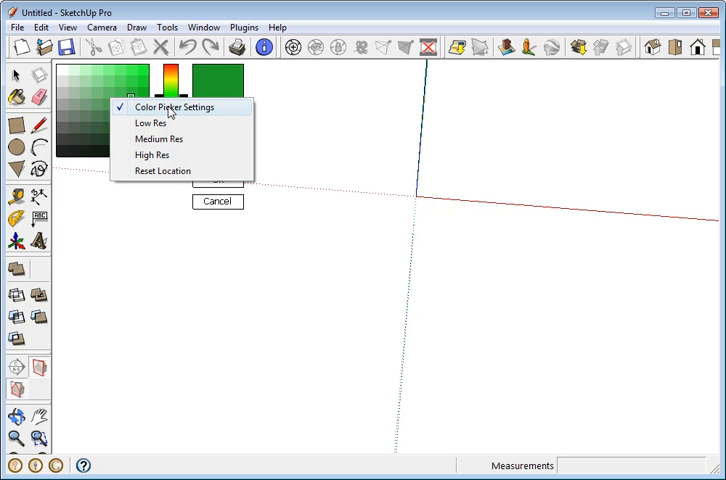
click(176, 108)
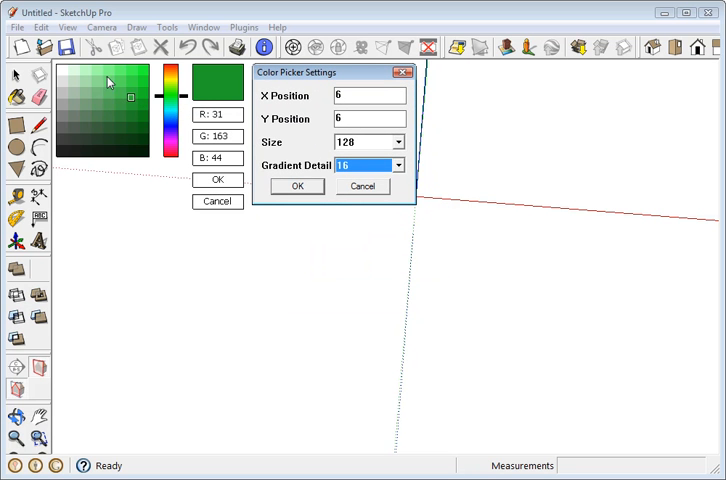
click(396, 142)
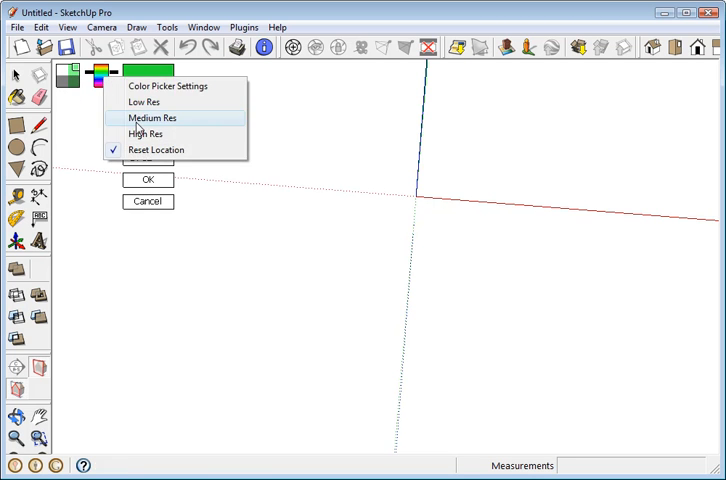
Set Gradient Detail 1 and Size 64 in Color Picker Settings and confirm
click(164, 84)
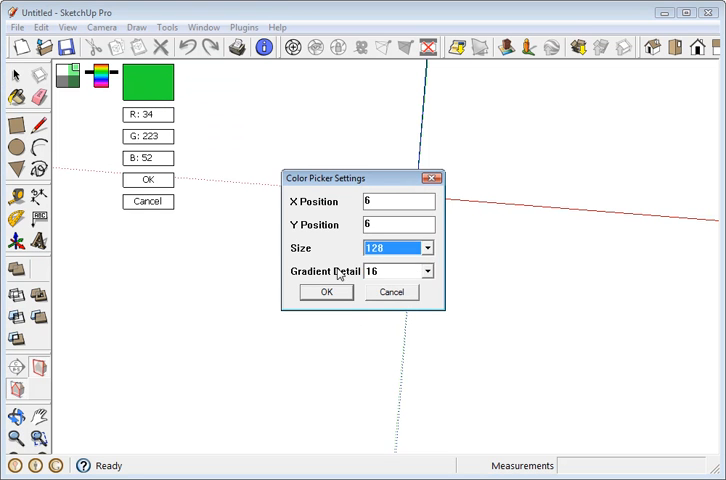
click(428, 272)
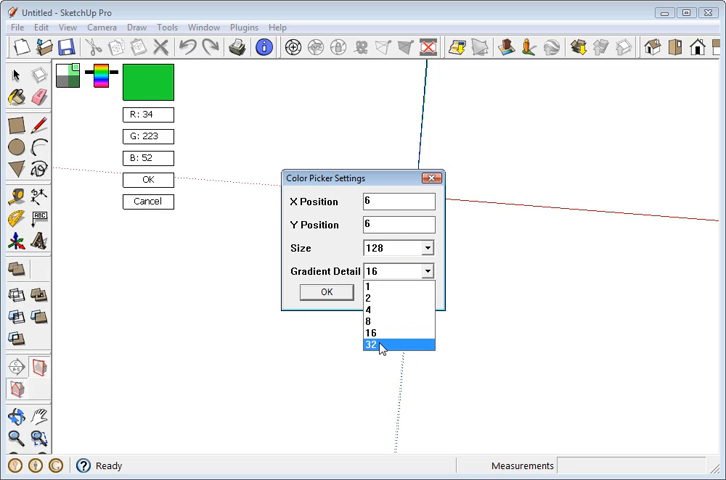
mouse_move(388, 292)
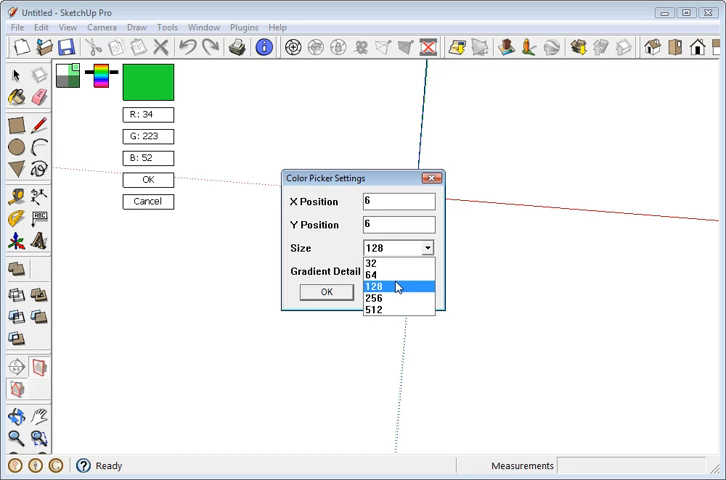
click(368, 274)
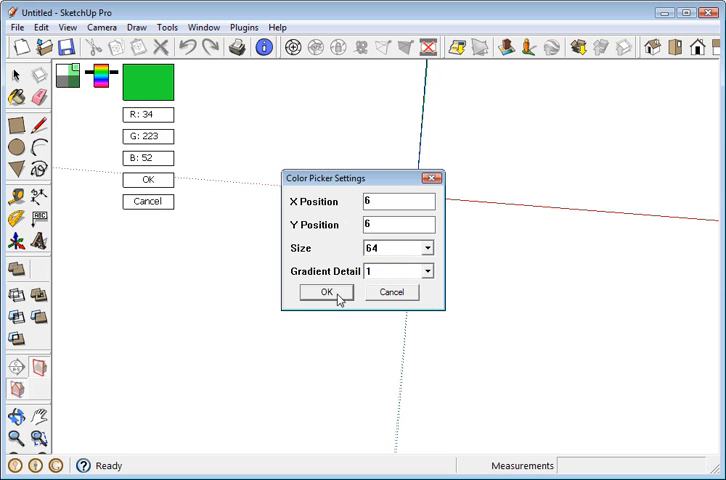
click(324, 292)
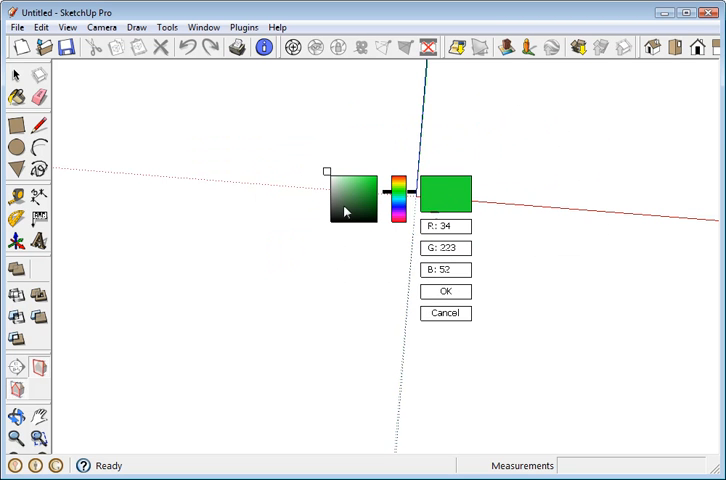
Set Gradient Detail to 8 in Color Picker Settings and confirm, giving soft green R 127, G 205, B 131
right_click(452, 200)
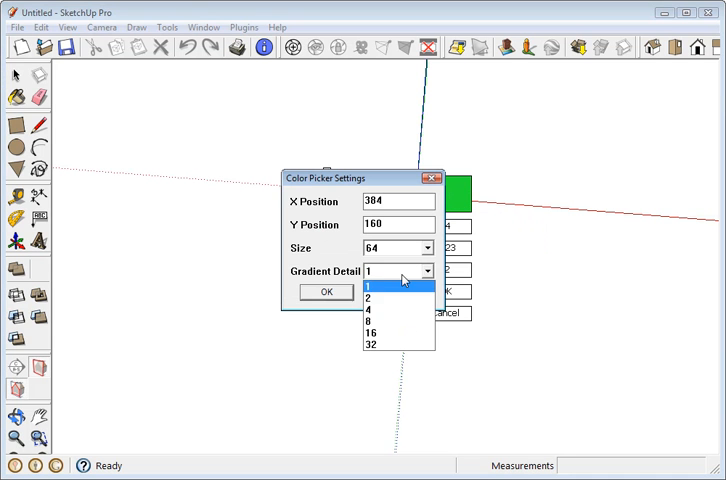
click(370, 320)
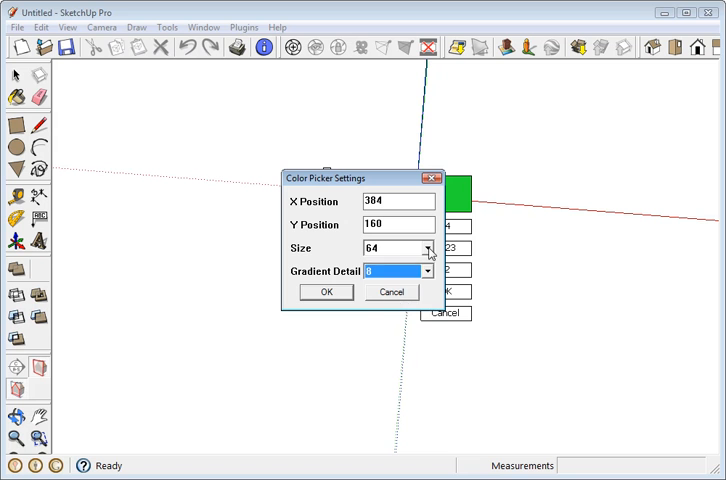
click(326, 292)
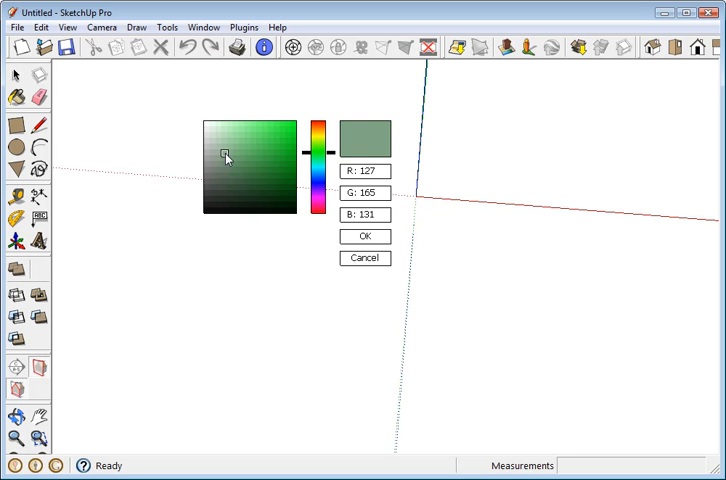
mouse_move(284, 232)
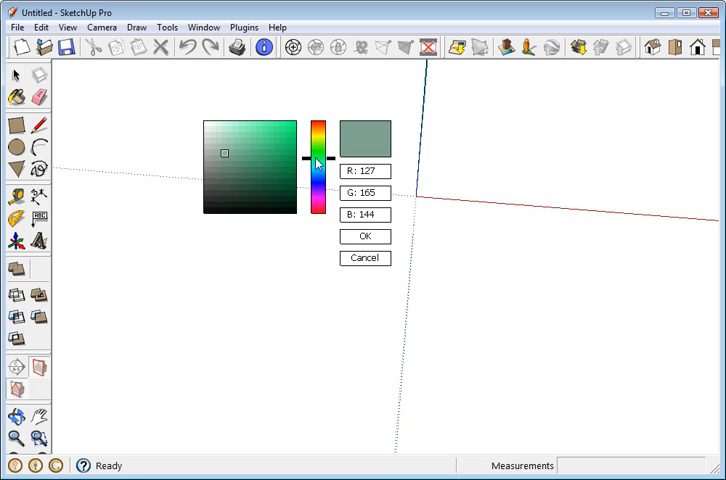
Sample a cyan shade, then an orange hue ending on tan R 209, G 180, B 148
drag(316, 164, 316, 210)
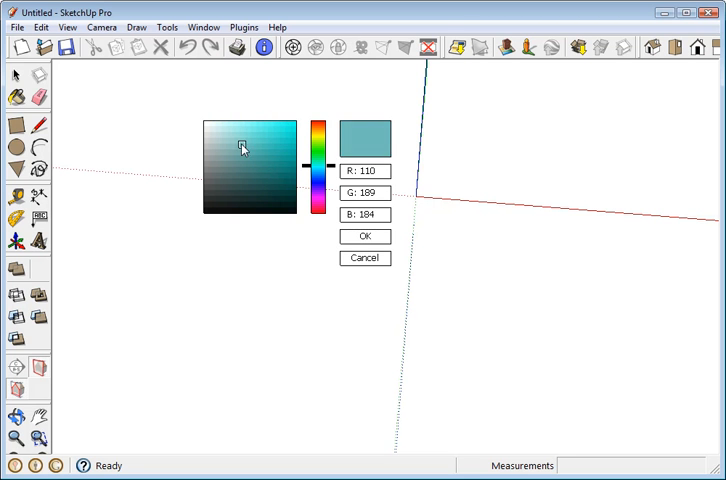
click(316, 136)
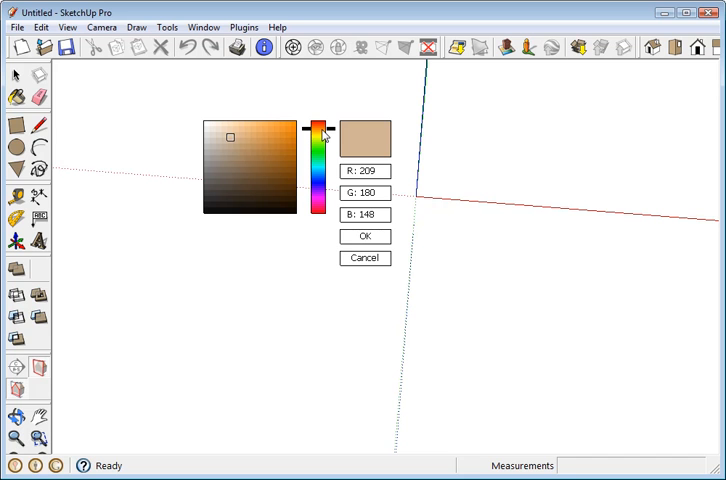